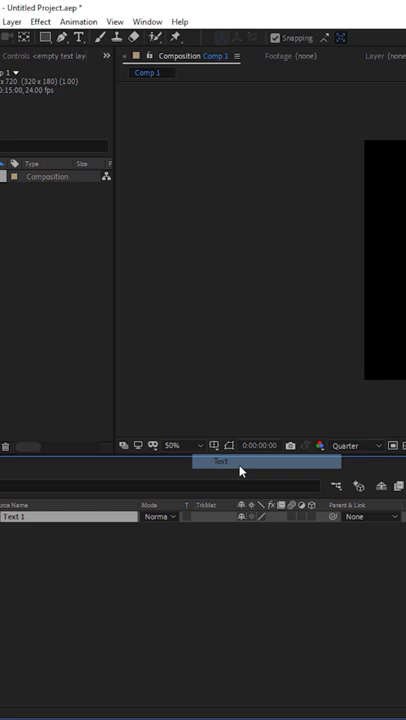
- Add an Arabic text layer and reach the Edit > Preferences submenu
left_click(306, 246)
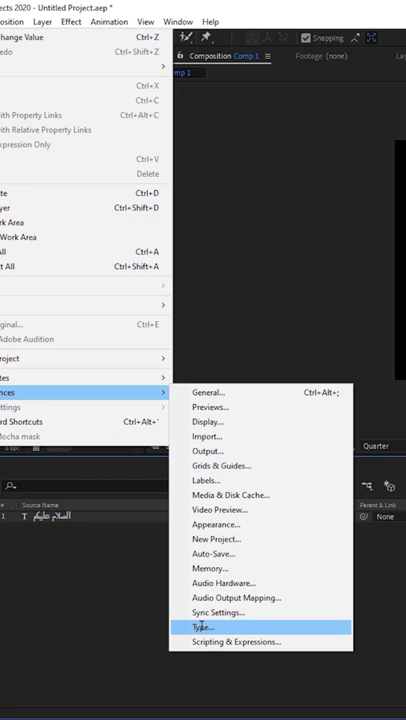
- In Type preferences choose the South Asian and Middle Eastern text engine and confirm
left_click(200, 624)
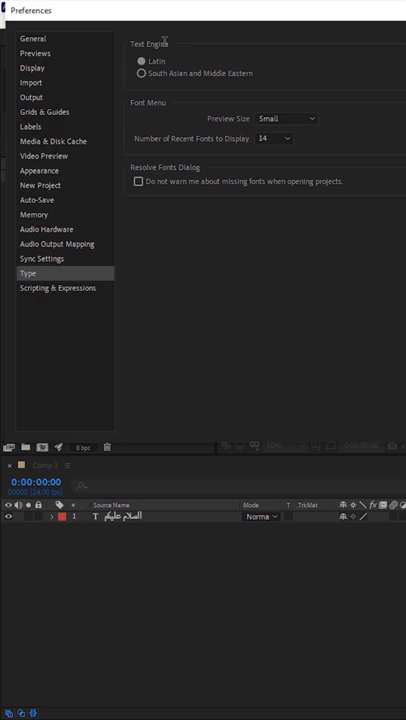
left_click(132, 72)
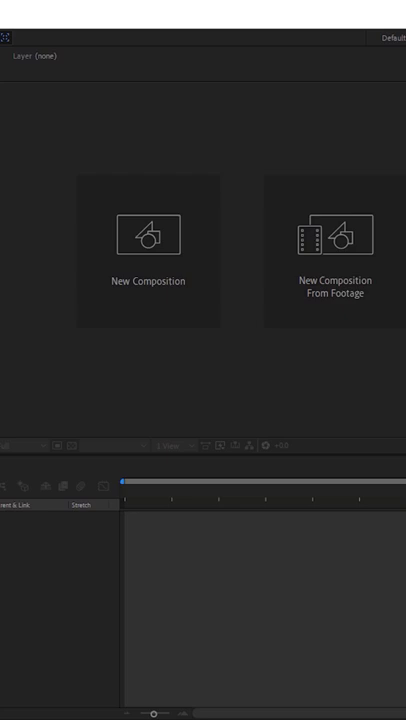
- Reopen the recent project from the Home screen to return to the Arabic text composition
left_click(144, 234)
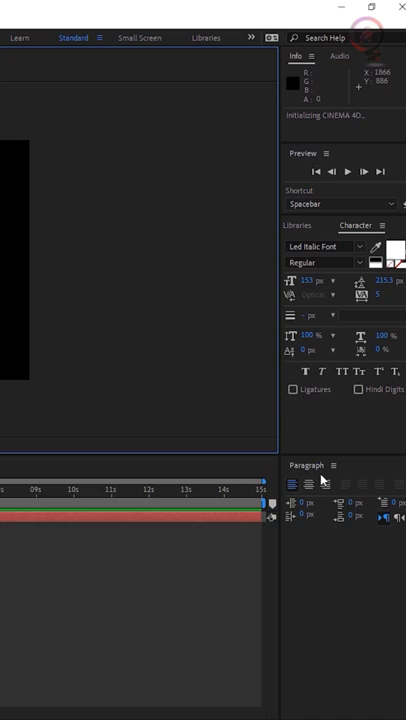
- Enable the Paragraph panel (Ctrl+7) from the Window menu
left_click(32, 22)
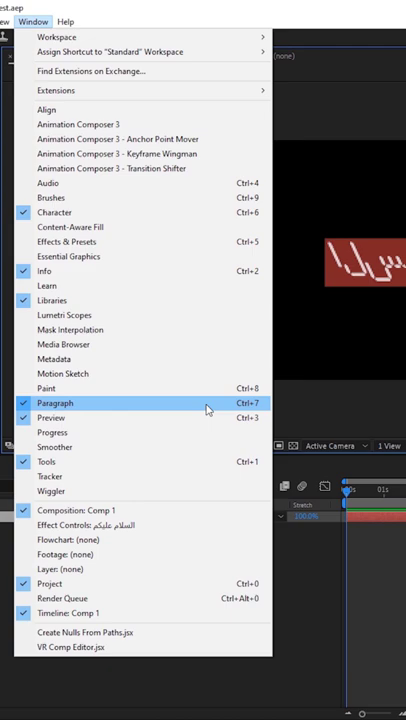